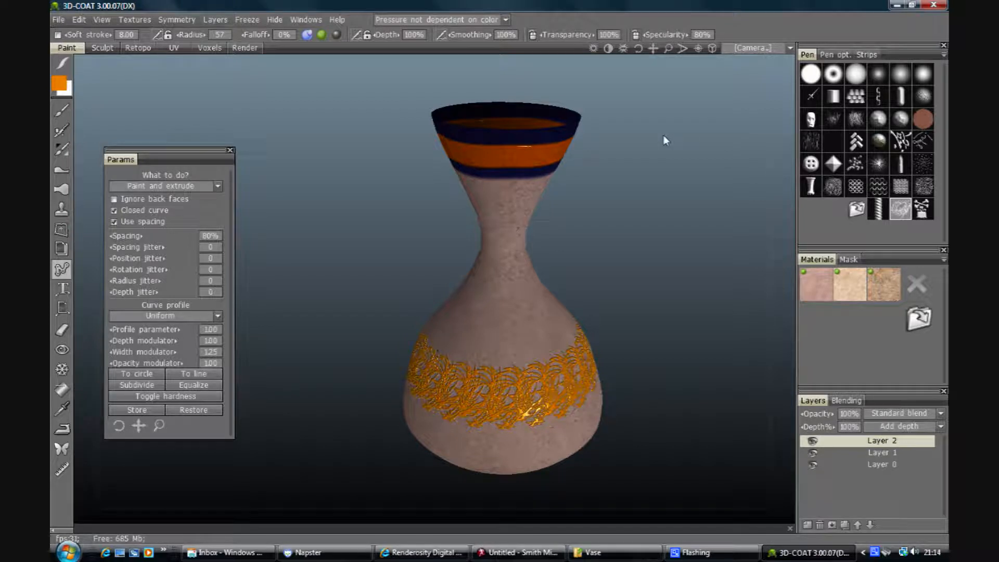
# Give the curve stroke a Sharp profile in the Params panel for the vase neck
pyautogui.click(484, 239)
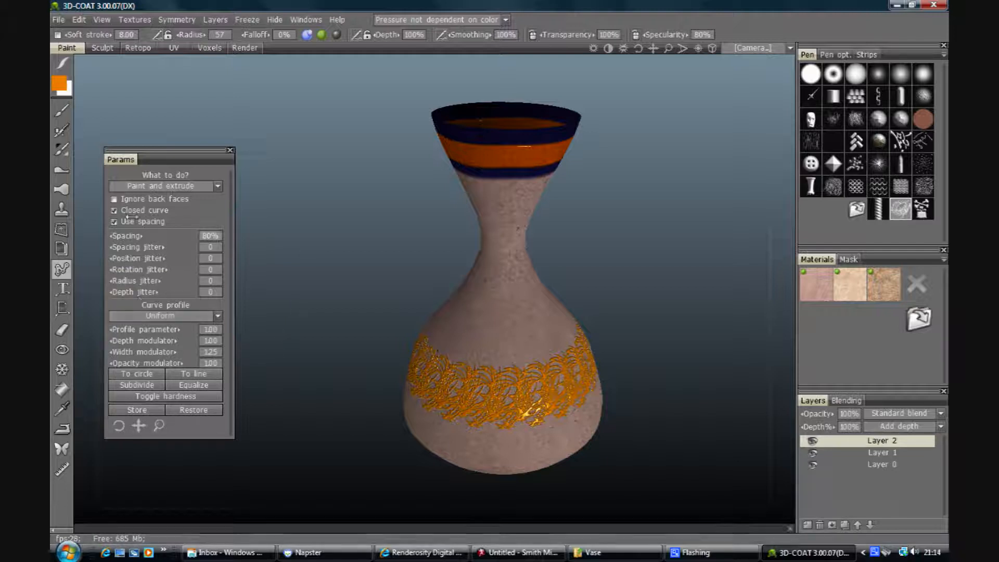
pyautogui.click(164, 315)
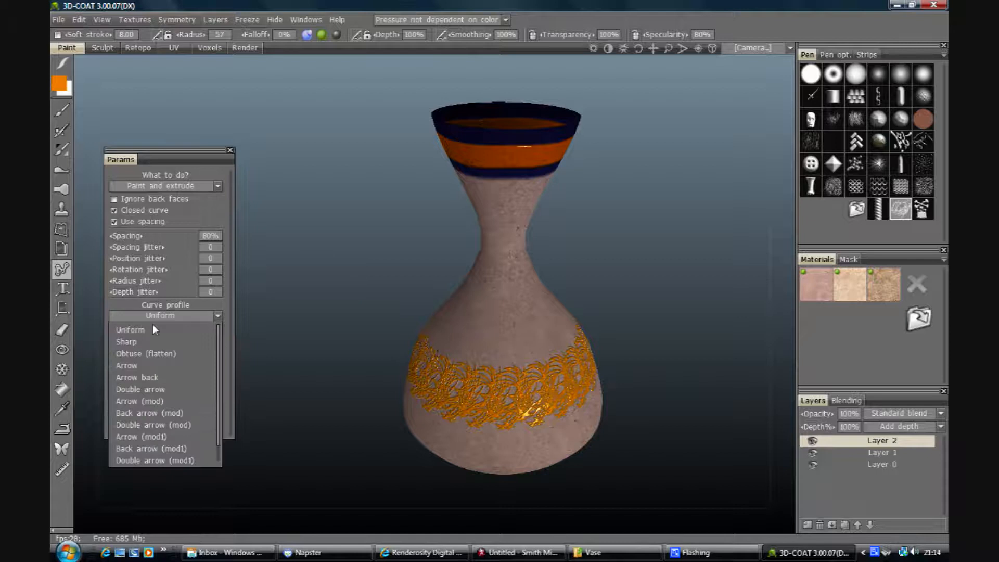
pyautogui.click(126, 342)
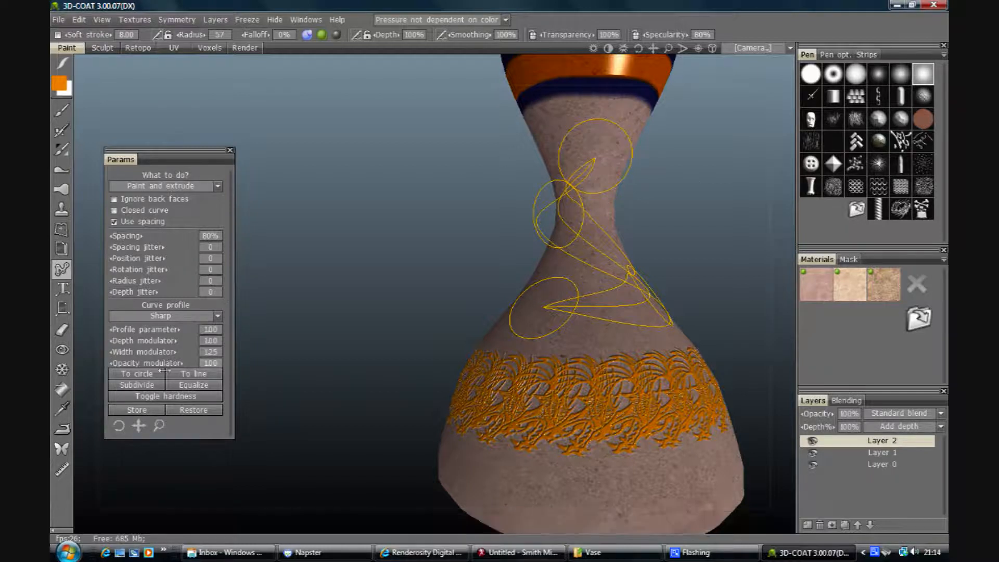
# Subdivide the curve and lower the brush radius to 14 for a thinner stroke
pyautogui.click(135, 385)
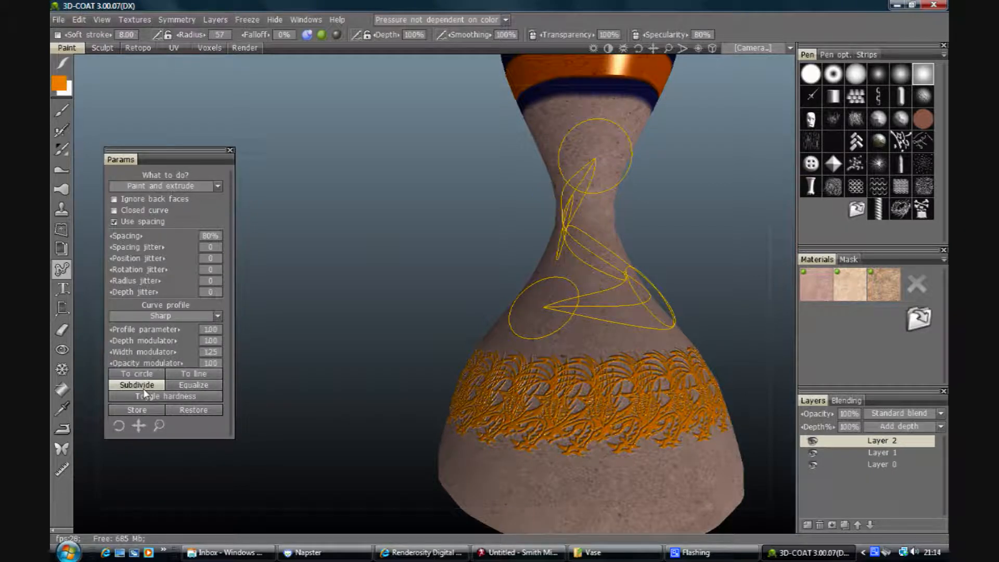
pyautogui.click(164, 396)
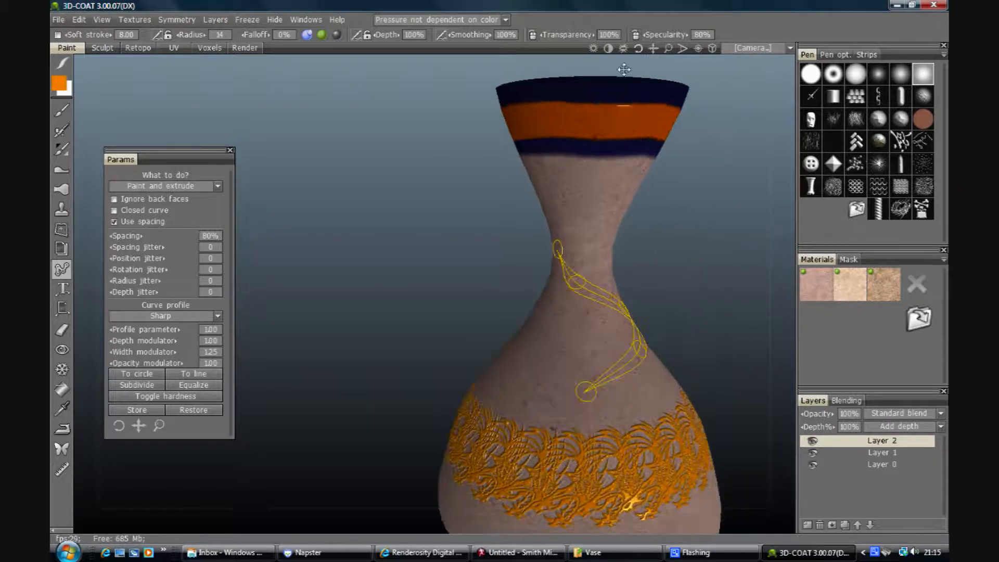
# Add curve points and drag the ends up to the top band and down the lower body
pyautogui.click(606, 188)
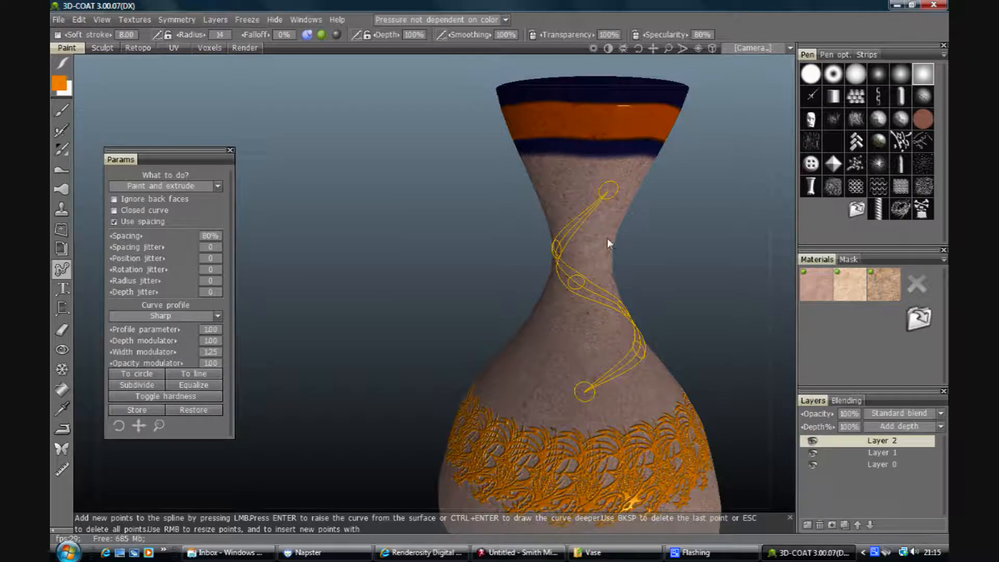
pyautogui.click(193, 373)
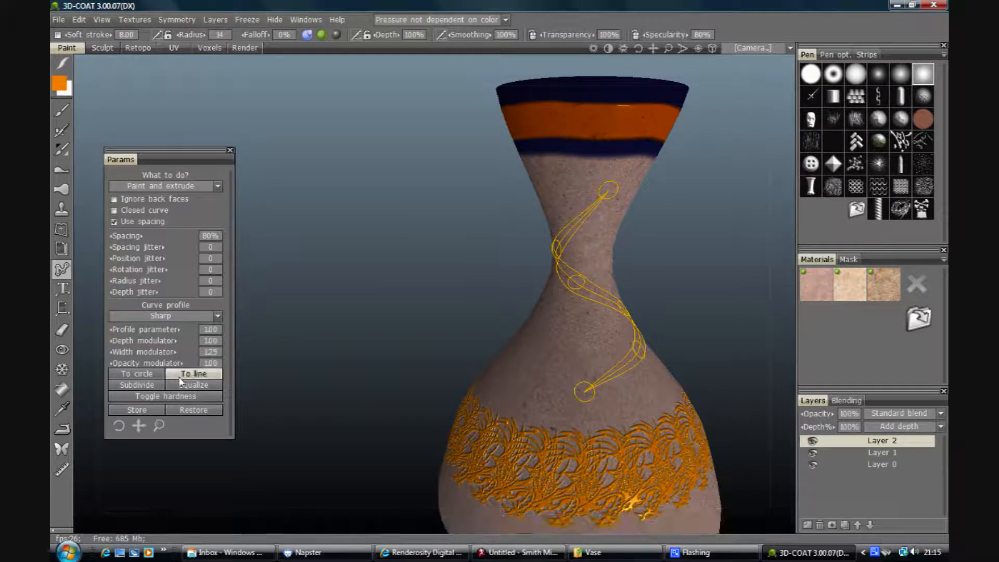
pyautogui.click(137, 384)
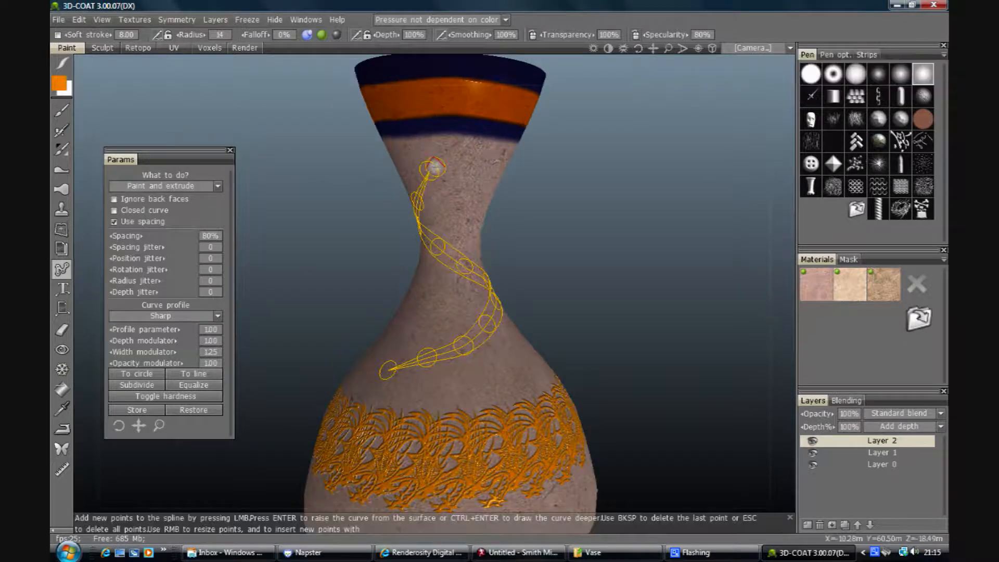
pyautogui.moveTo(433, 166); pyautogui.dragTo(464, 127)
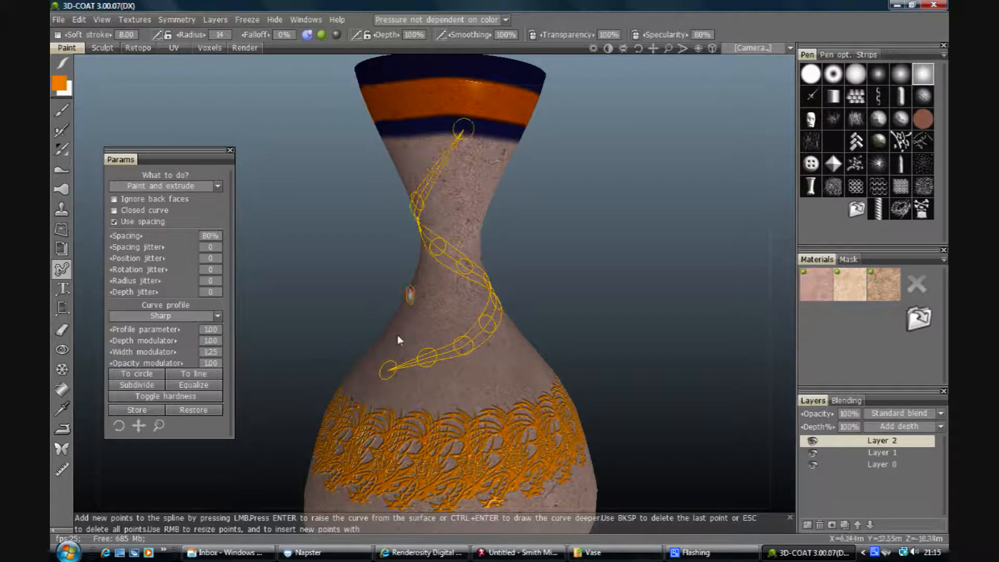
pyautogui.moveTo(382, 371); pyautogui.dragTo(344, 376)
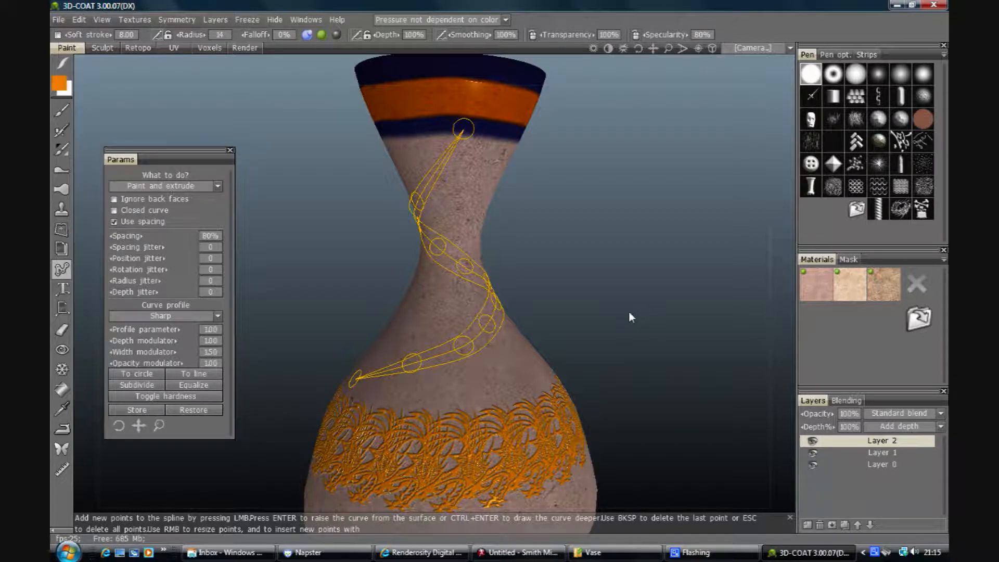
# Turn off spacing, pick a dark blue paint colour and apply the swirl stroke
pyautogui.click(114, 222)
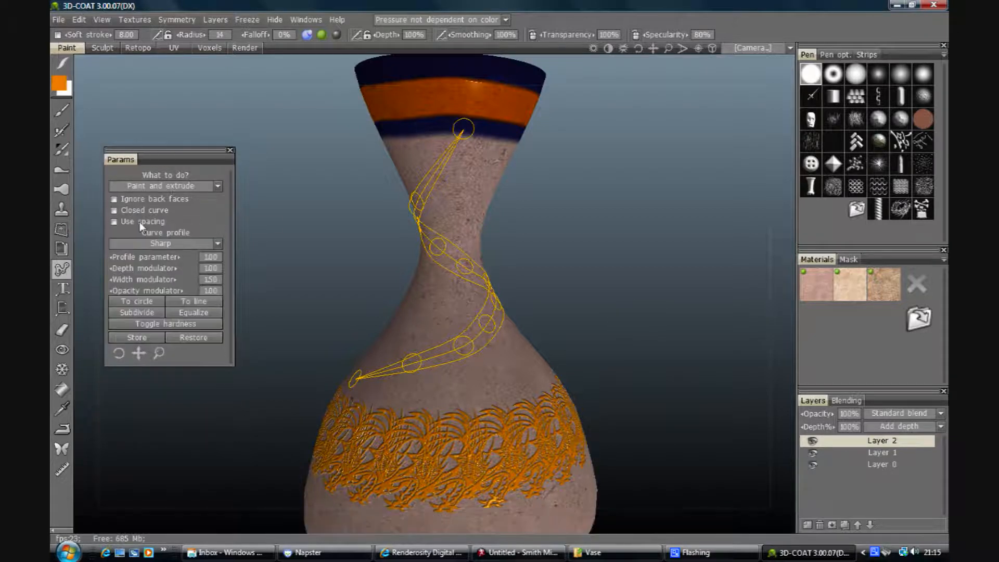
pyautogui.moveTo(140, 220)
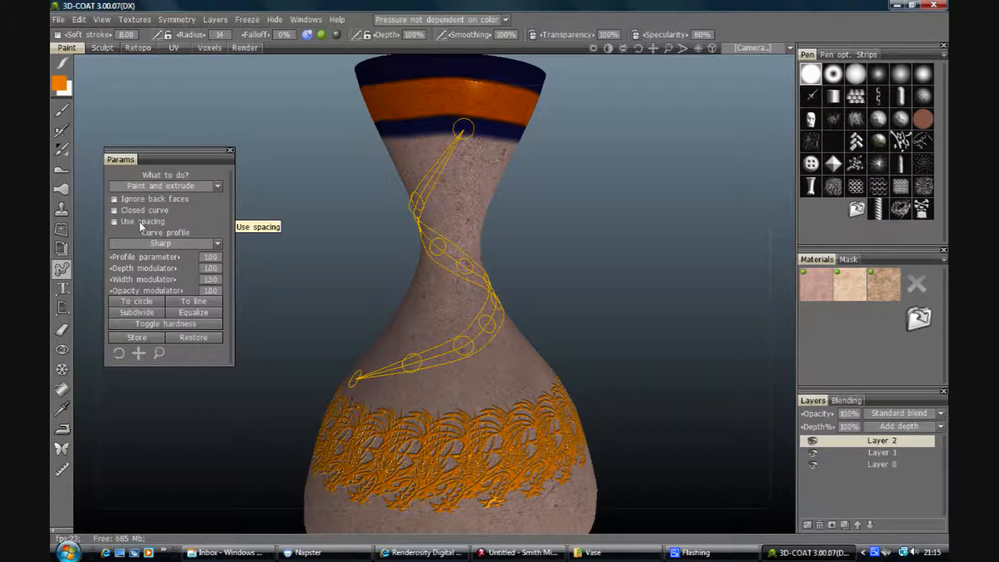
pyautogui.click(309, 35)
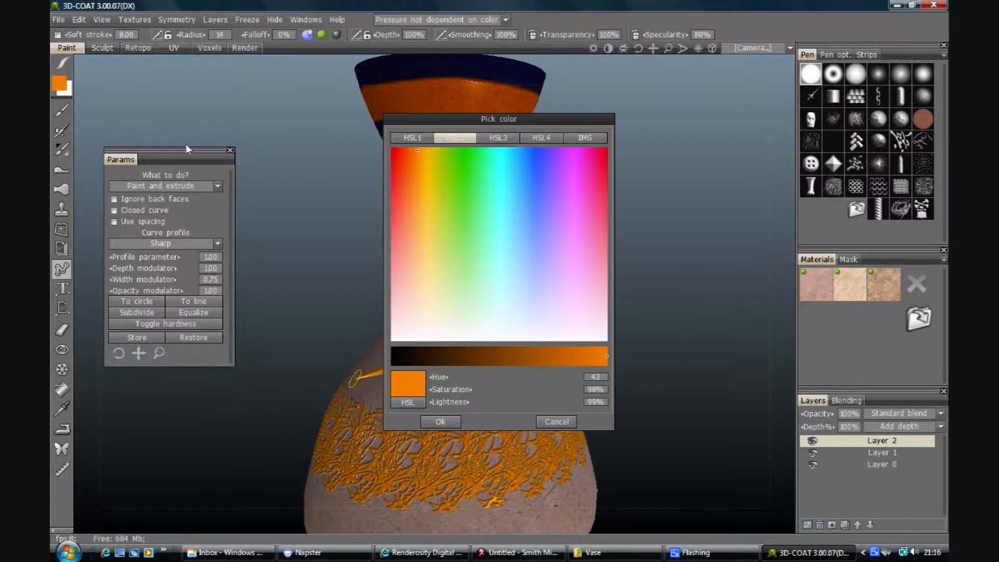
pyautogui.click(555, 421)
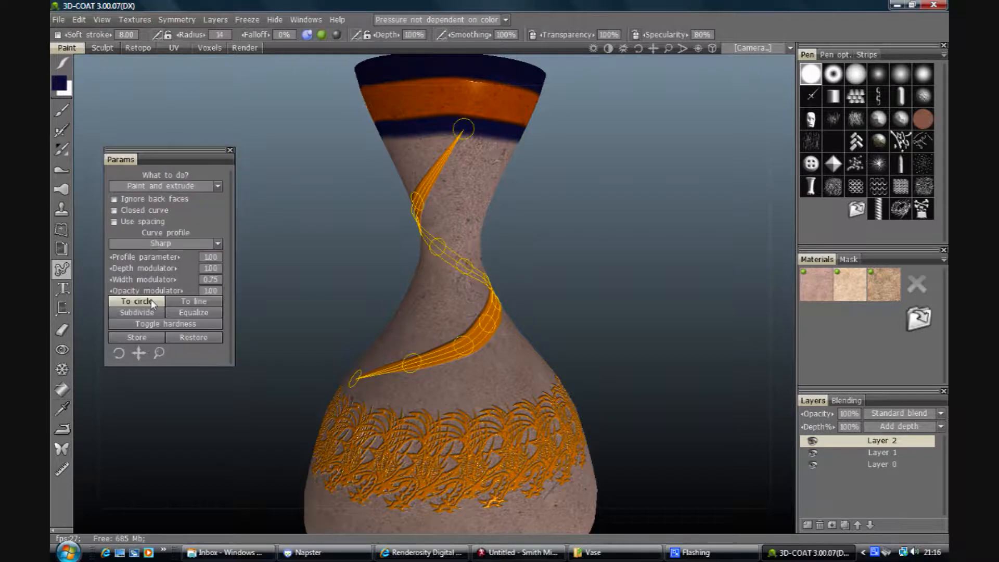
pyautogui.moveTo(135, 301)
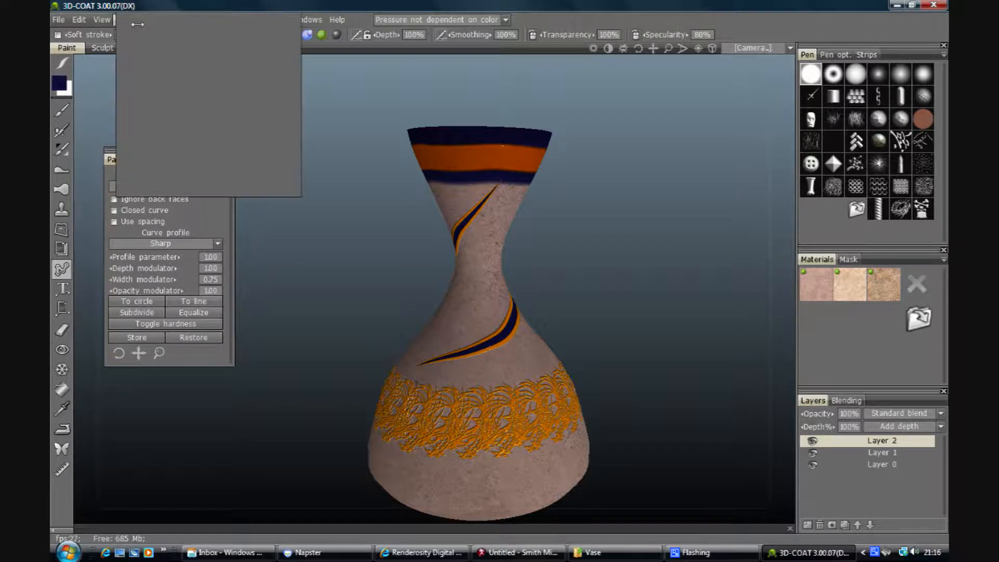
# Export the diffuse map over the existing Vase image, filling empty texture parts
pyautogui.click(135, 20)
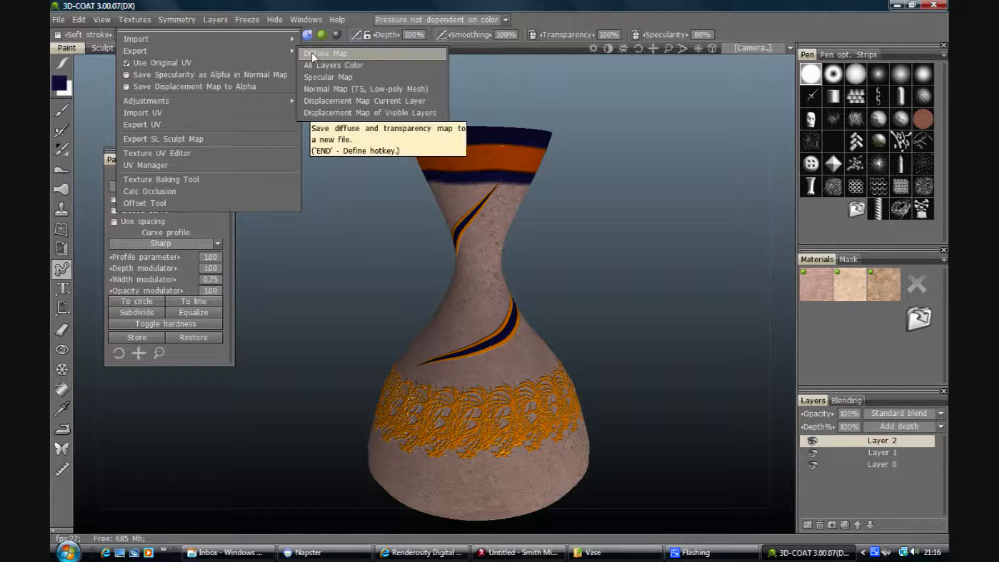
pyautogui.click(325, 53)
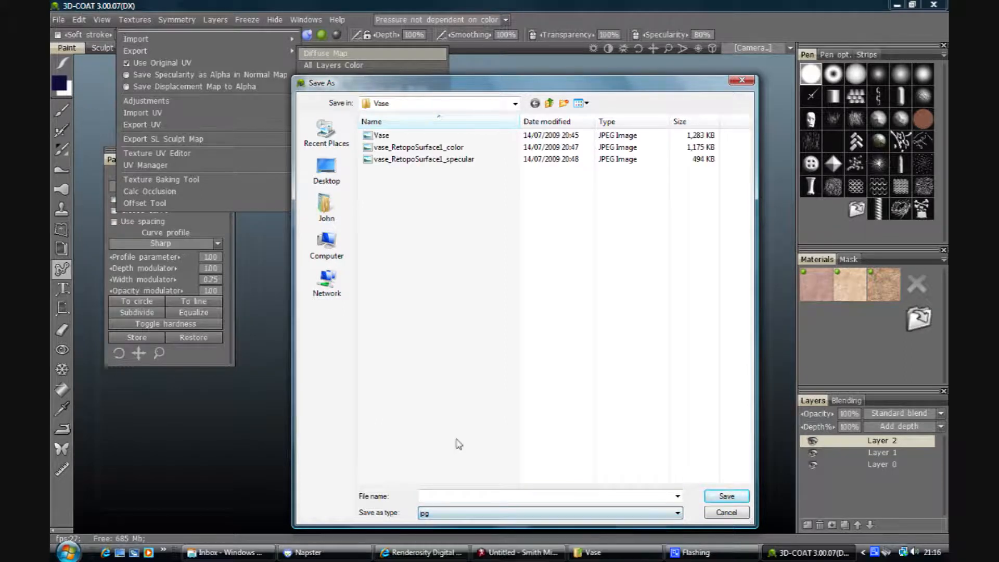
pyautogui.click(381, 136)
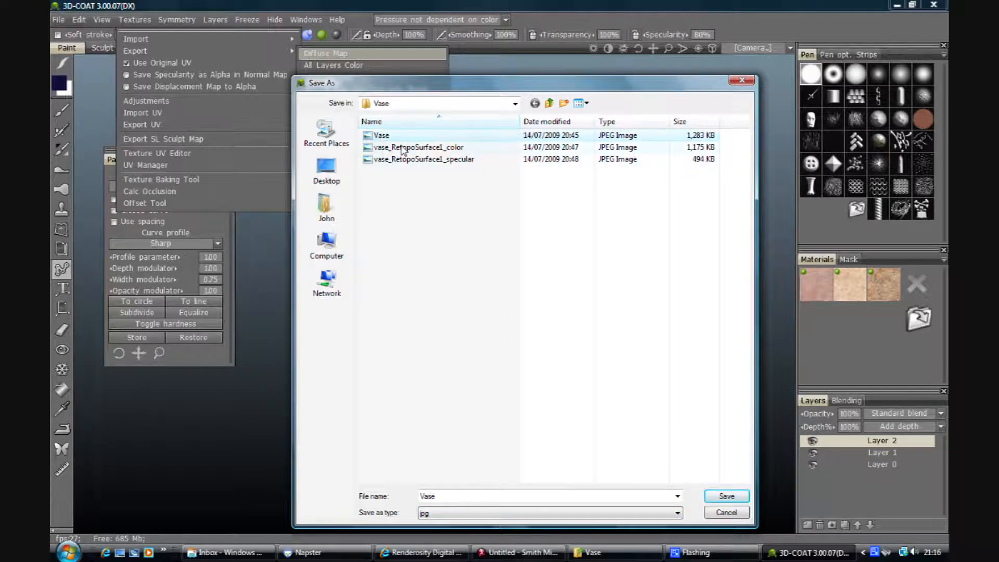
pyautogui.click(725, 495)
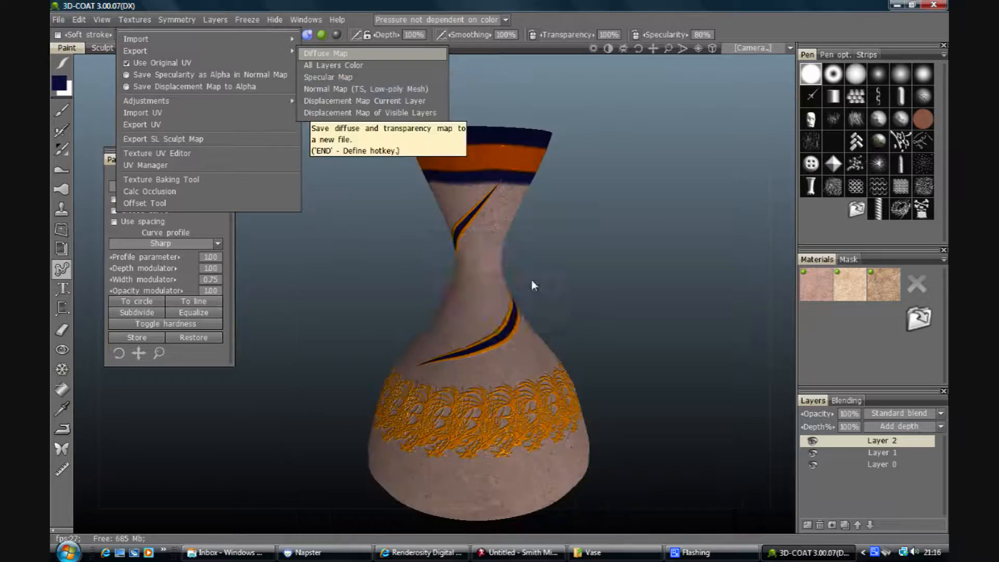
pyautogui.click(326, 53)
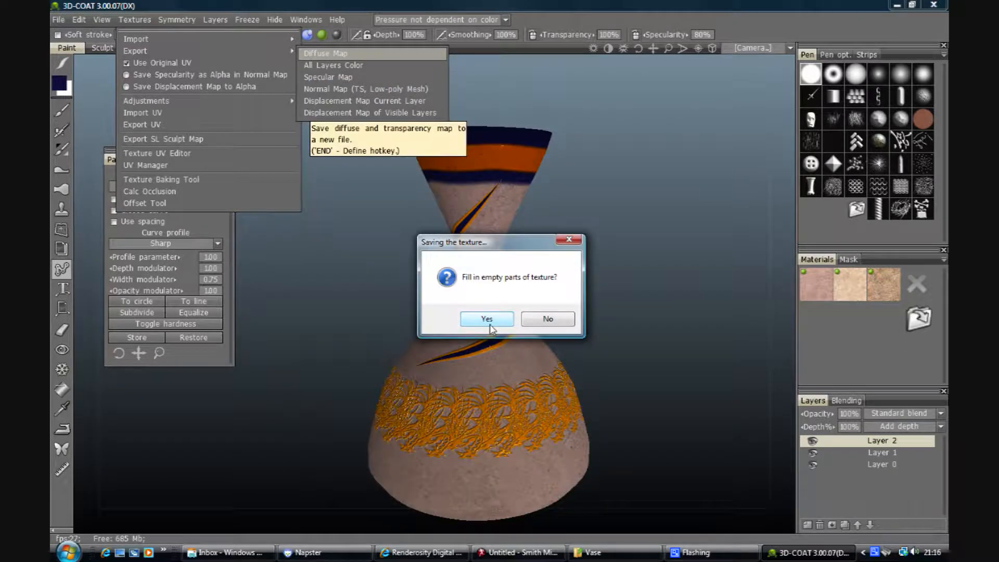
pyautogui.click(486, 318)
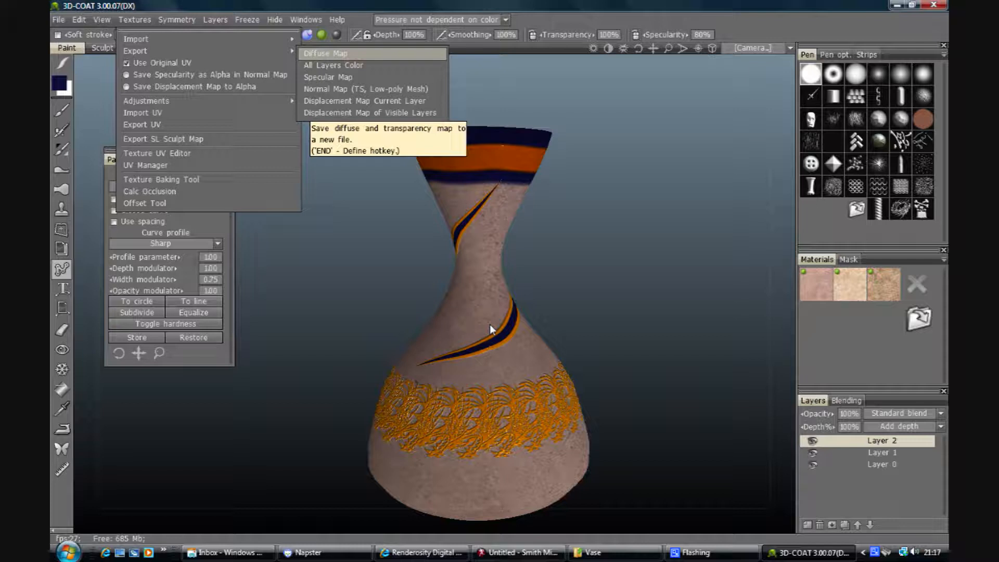
pyautogui.moveTo(337, 265)
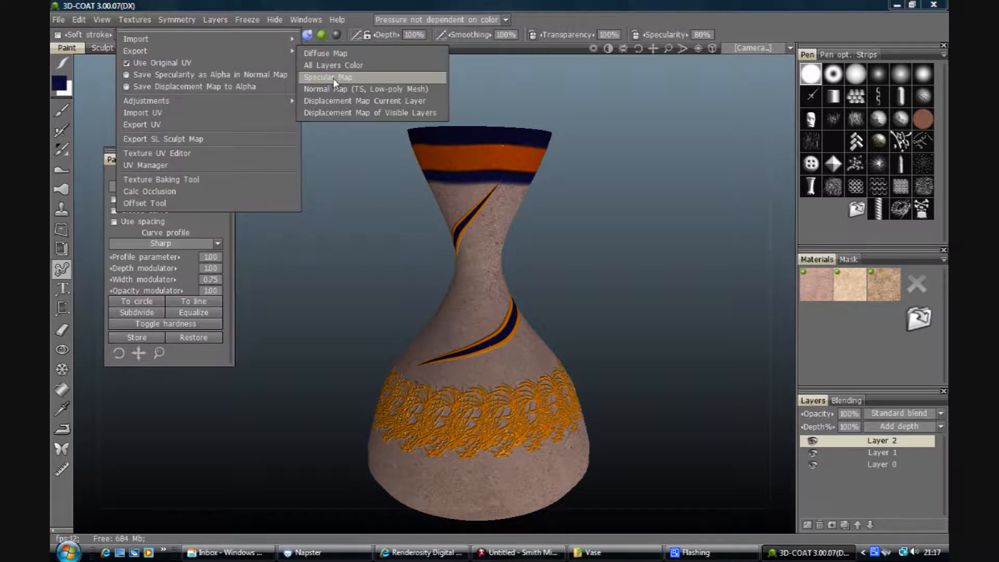
# Export the specular map over the existing Spec.png, filling empty texture parts
pyautogui.click(328, 77)
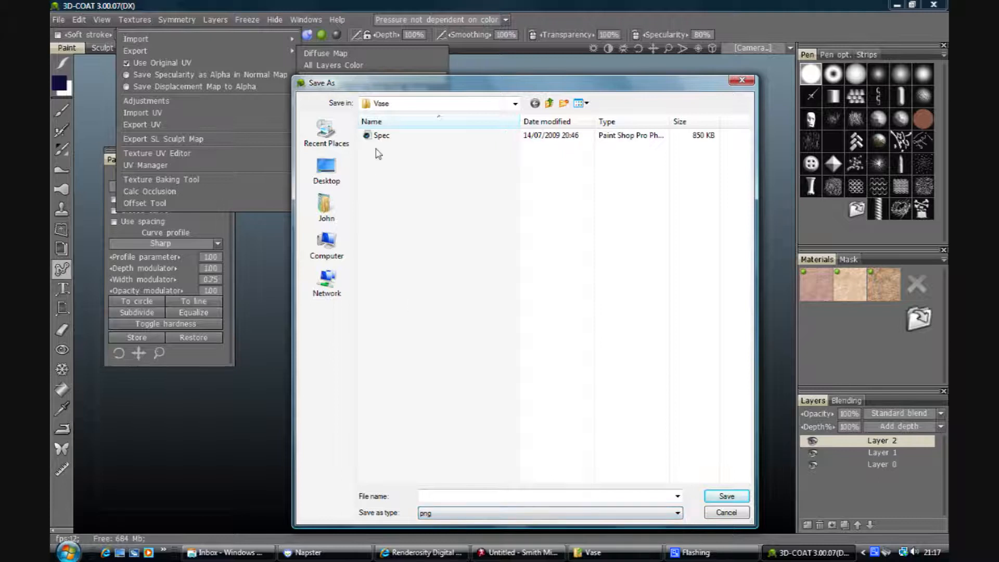
pyautogui.click(725, 495)
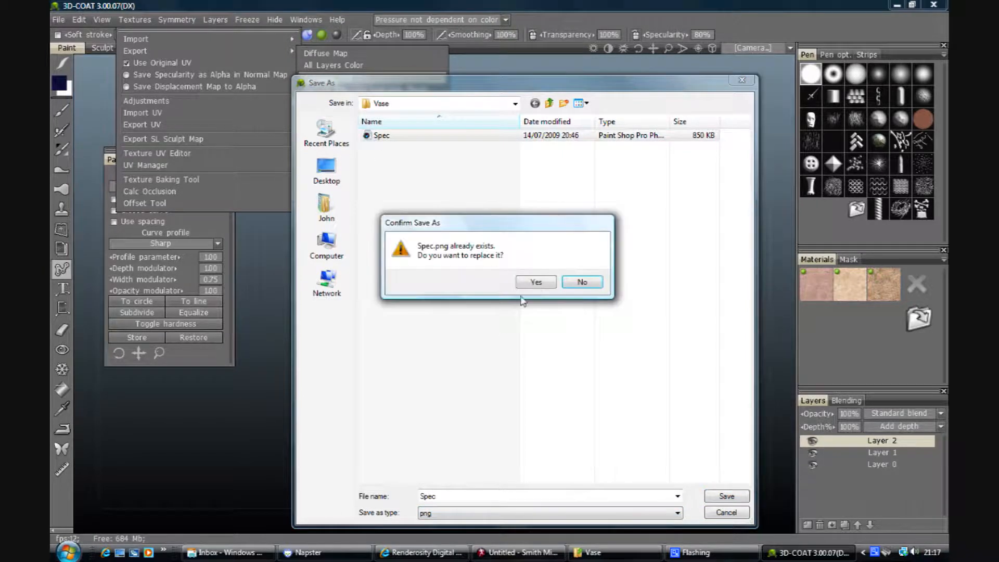
pyautogui.click(534, 282)
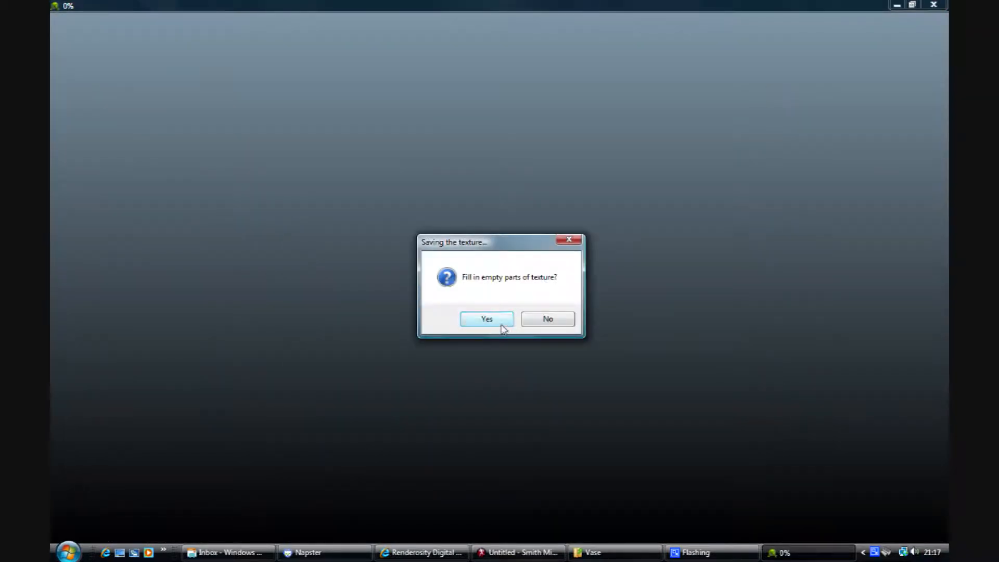
pyautogui.click(486, 318)
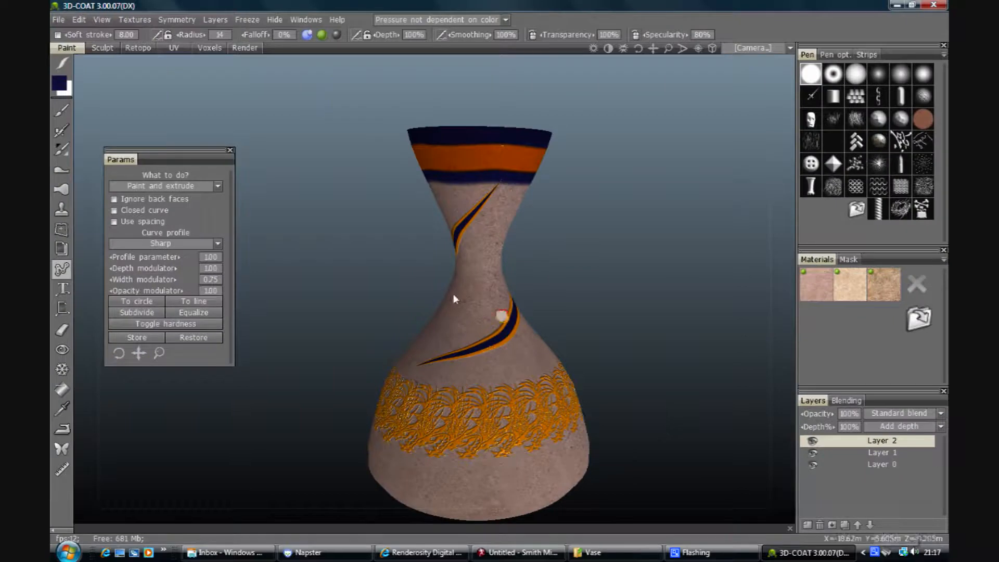
pyautogui.moveTo(177, 20)
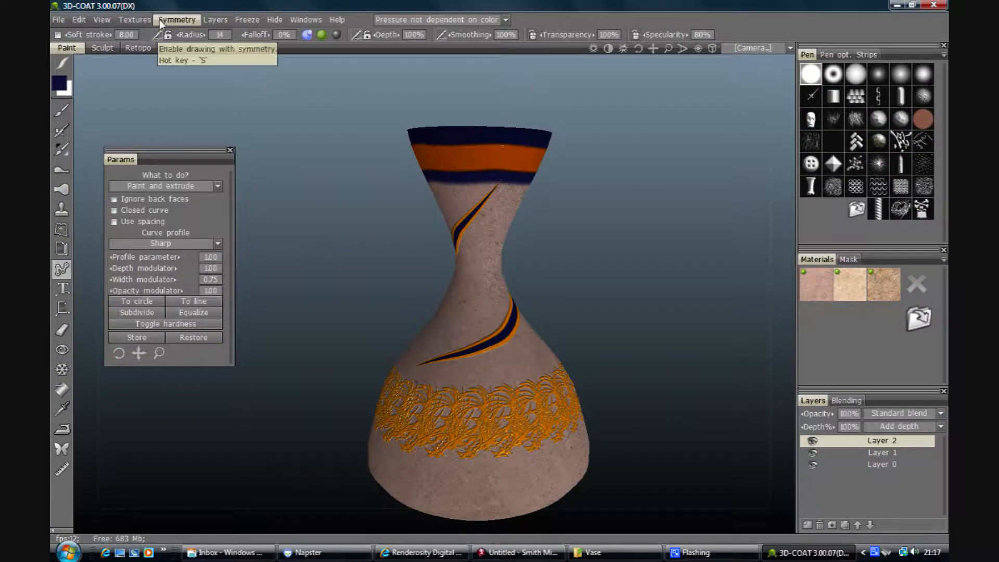
# Export the displacement map as disp.tif with grey zero level, replacing the old file and accepting depth factor 31.062
pyautogui.click(134, 19)
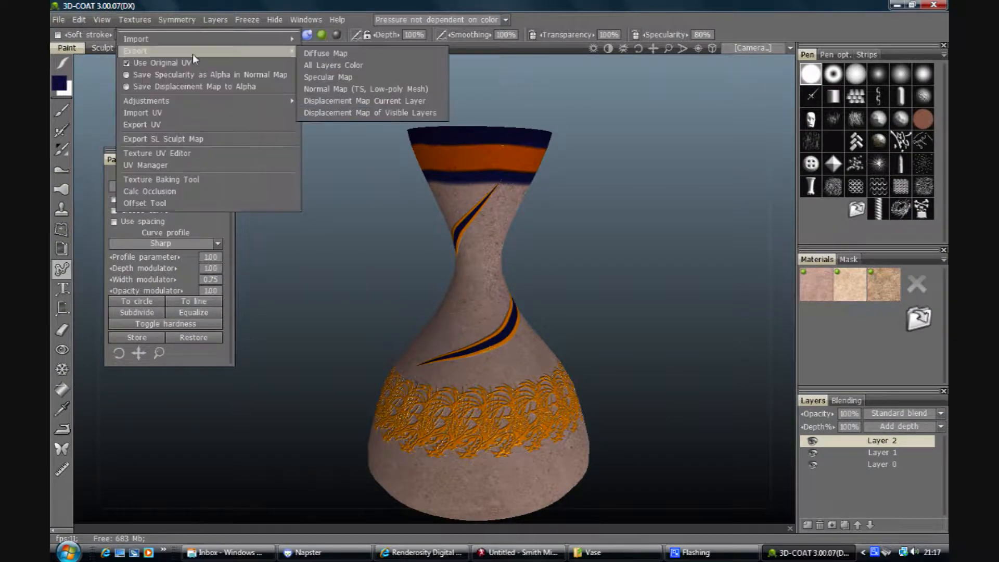
pyautogui.click(370, 112)
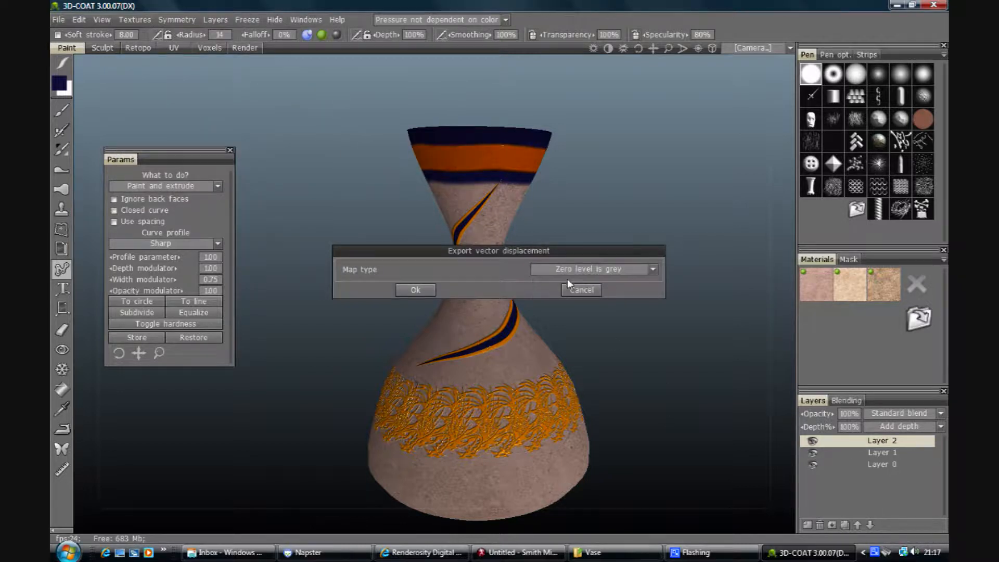
pyautogui.click(415, 290)
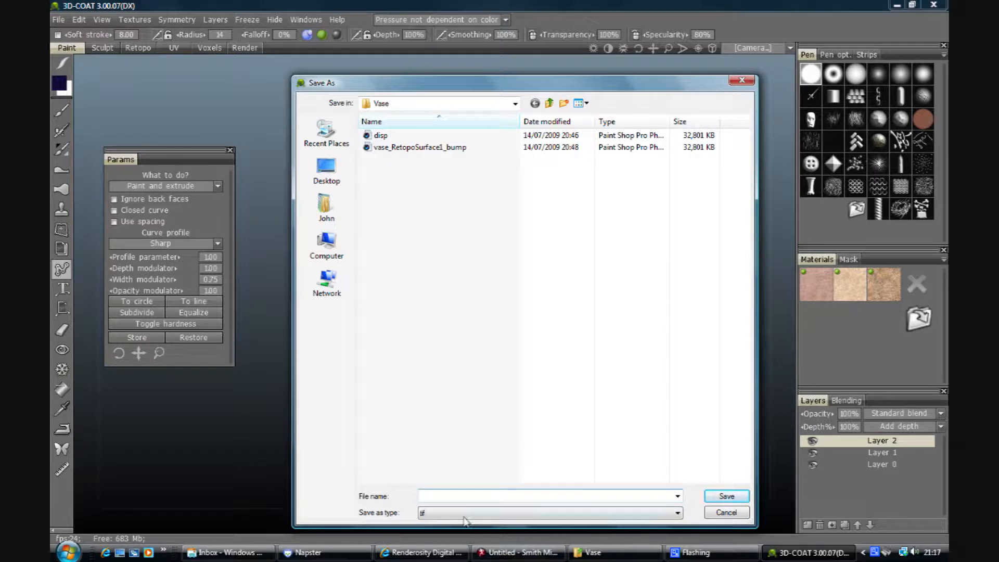
pyautogui.click(676, 512)
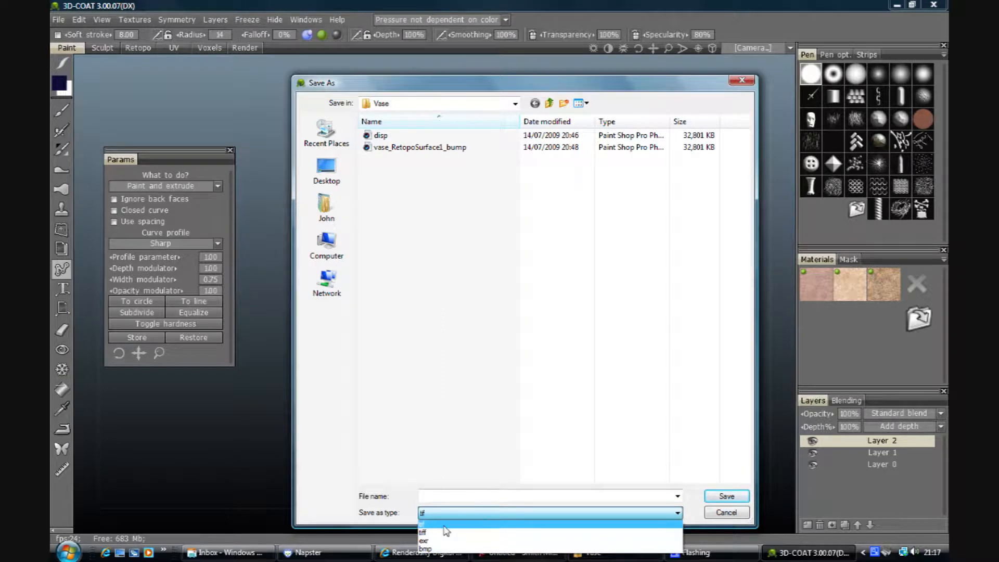
pyautogui.click(381, 135)
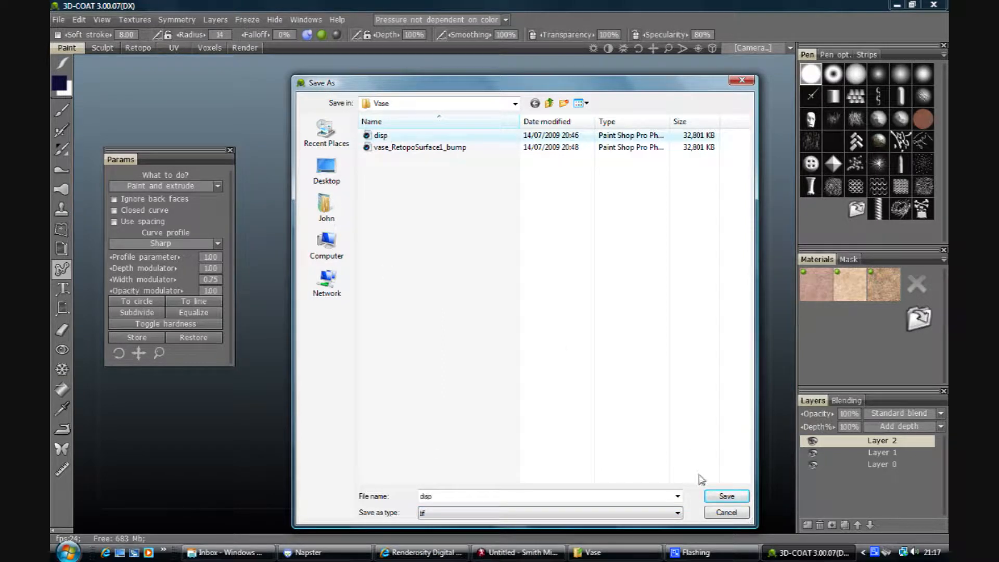
pyautogui.click(725, 495)
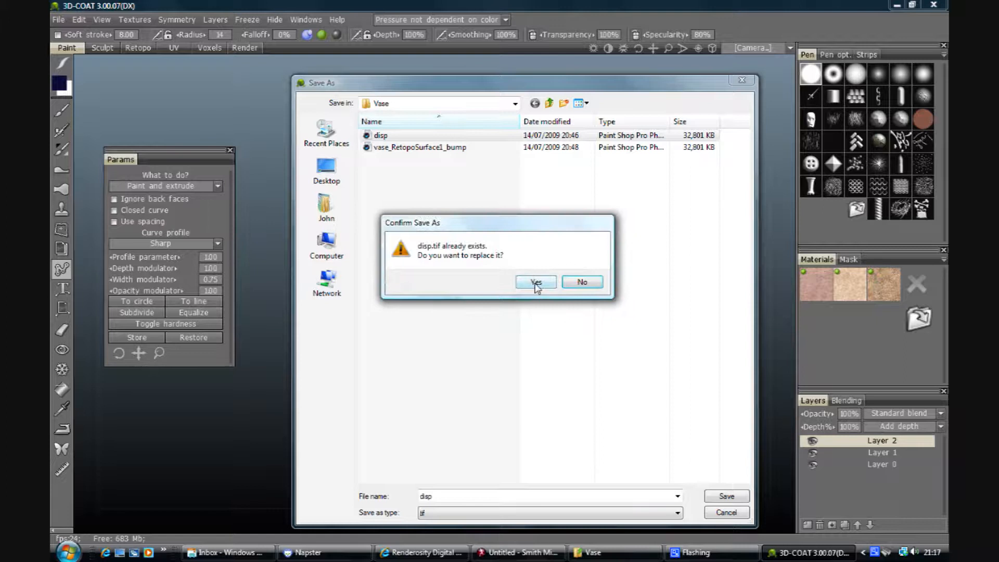
pyautogui.click(535, 282)
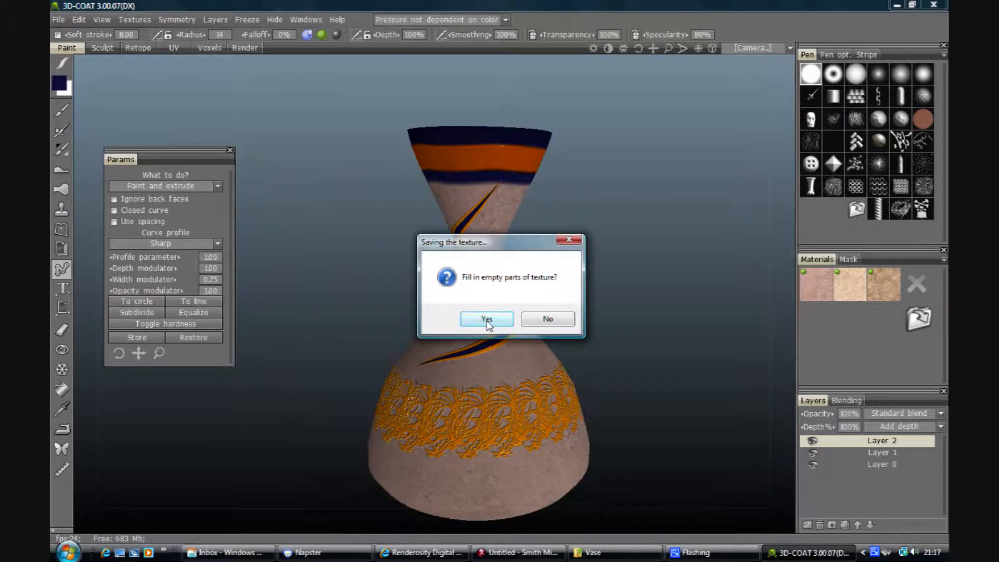
pyautogui.click(486, 318)
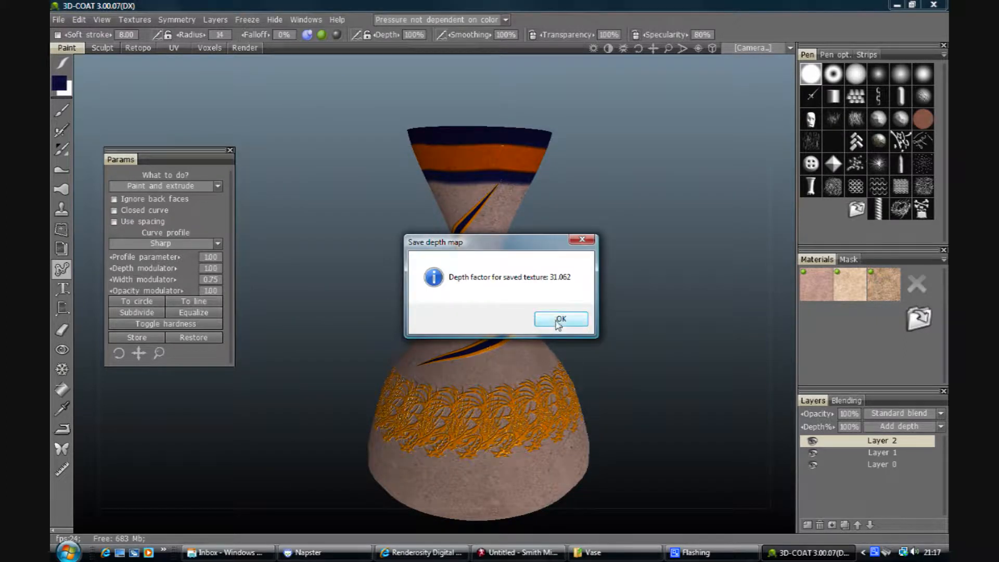
pyautogui.click(558, 319)
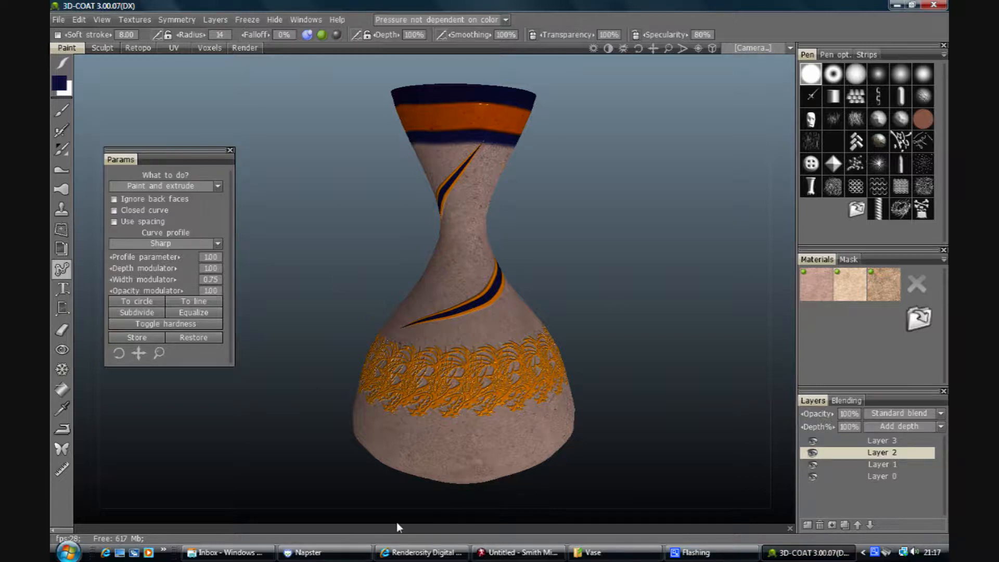
# Switch from 3D-COAT to the Poser Pro scene via the taskbar
pyautogui.click(517, 551)
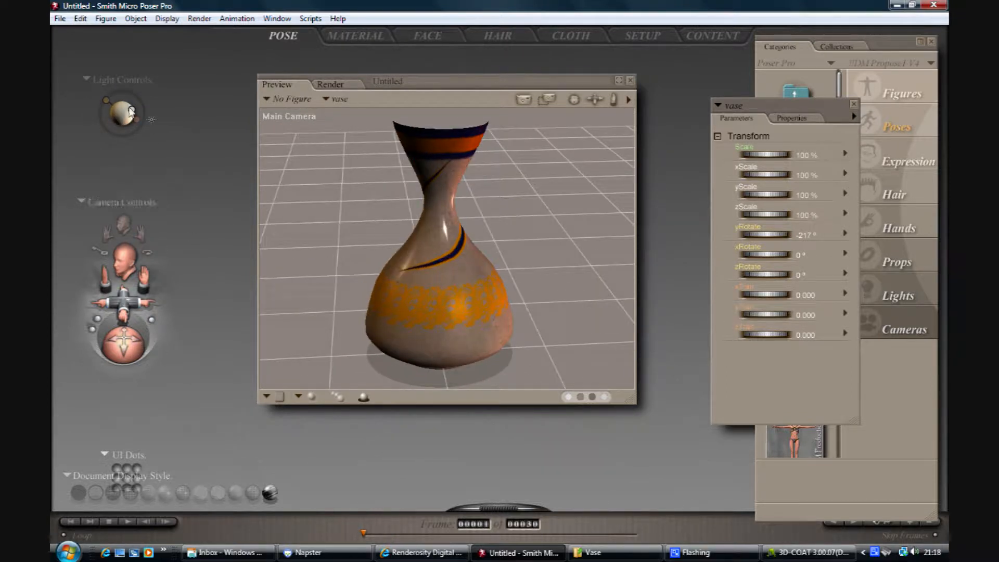
# Rotate Light 2 to relight the vase and bring up the render settings
pyautogui.moveTo(132, 111); pyautogui.dragTo(121, 120)
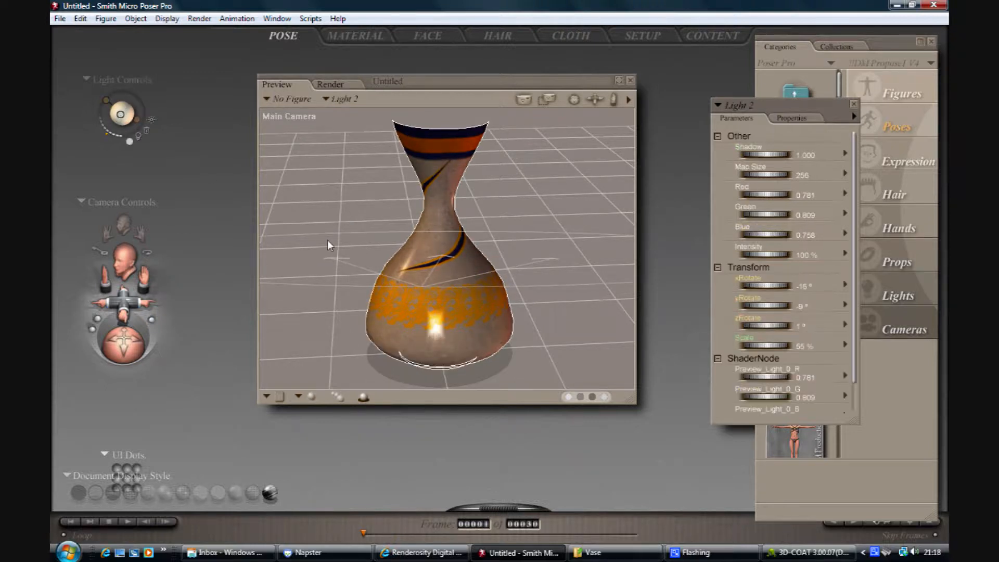
pyautogui.click(199, 17)
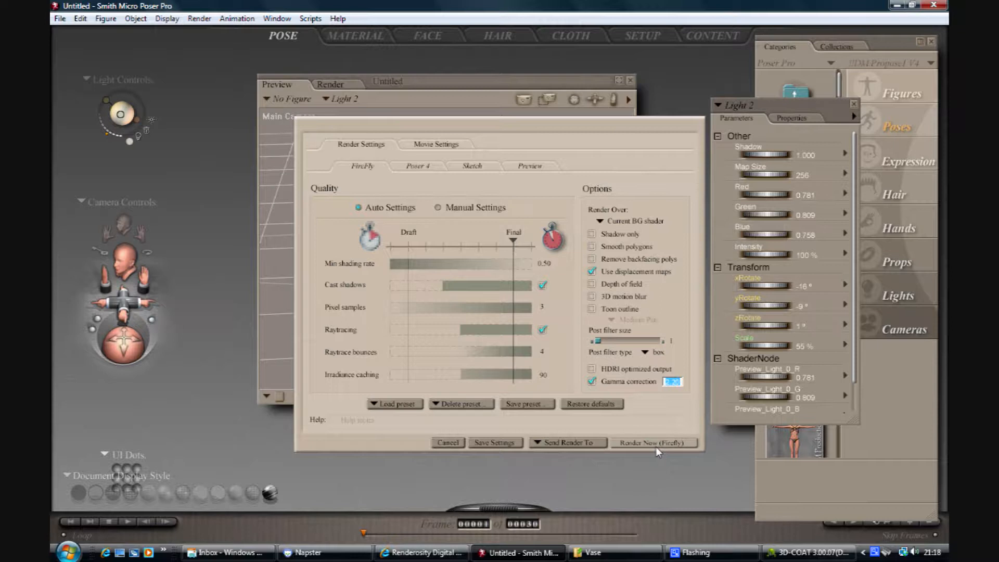
# Render the vase with FireFly using displacement maps
pyautogui.click(653, 442)
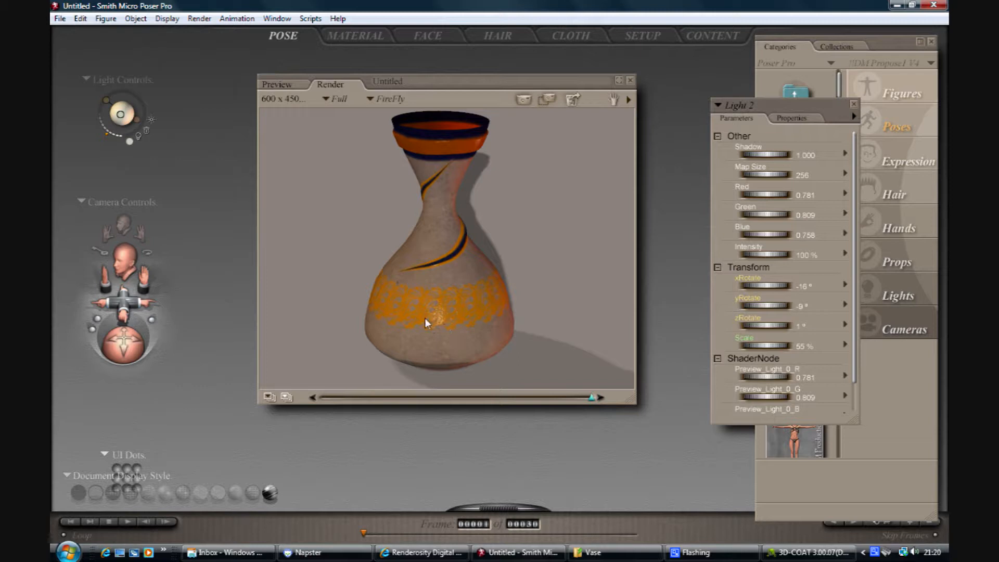
pyautogui.moveTo(474, 331)
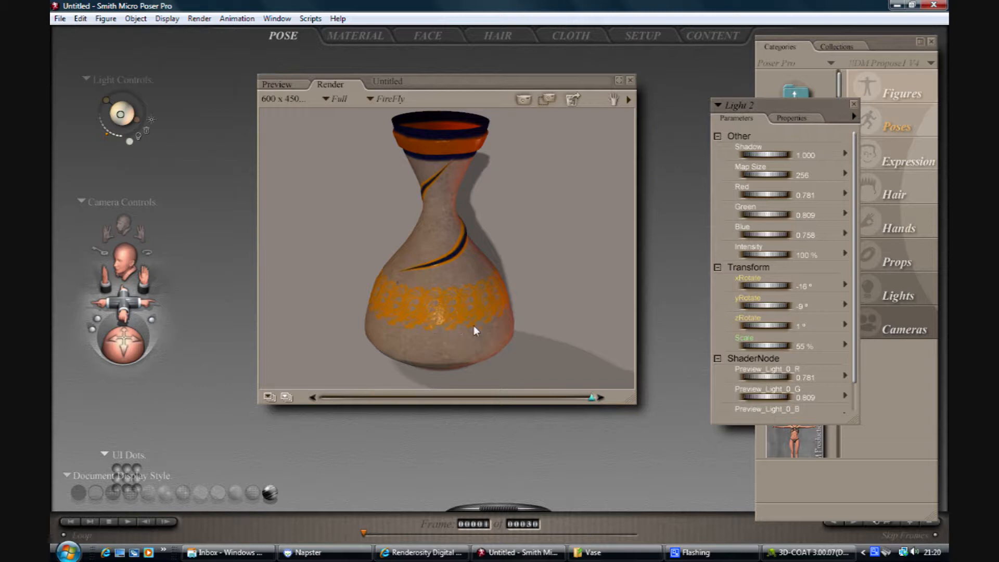
pyautogui.moveTo(393, 138)
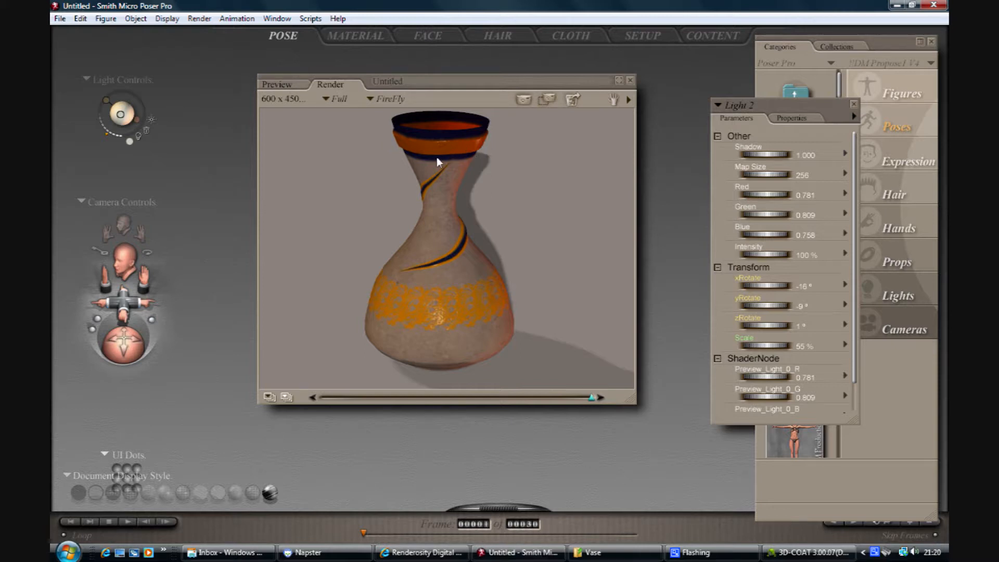
pyautogui.moveTo(482, 151)
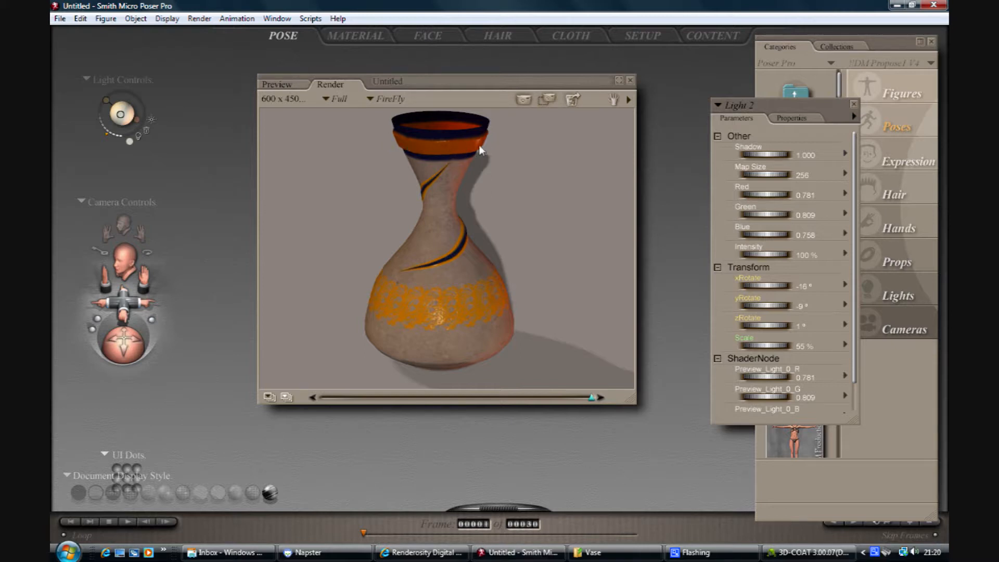
pyautogui.moveTo(469, 153)
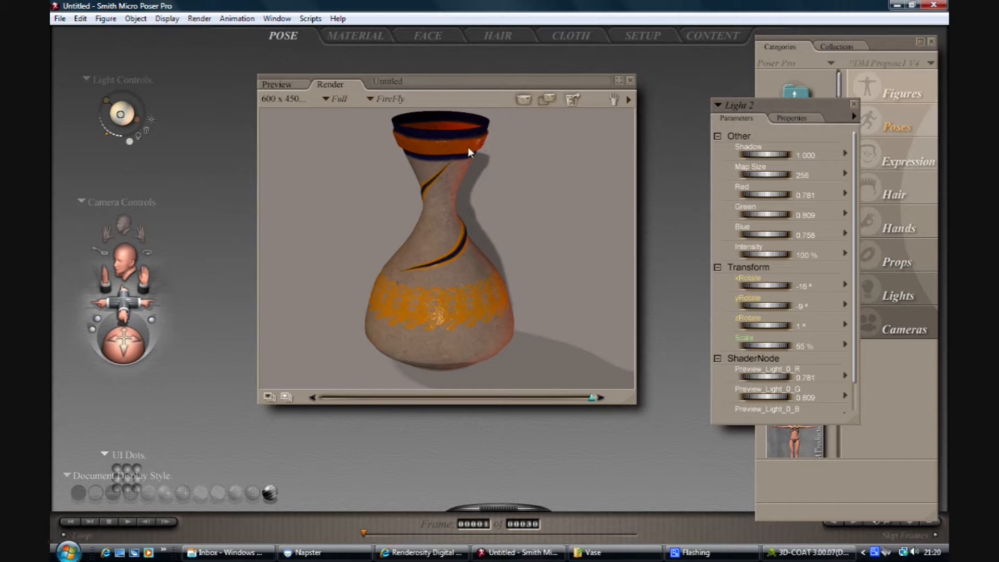
pyautogui.moveTo(407, 276)
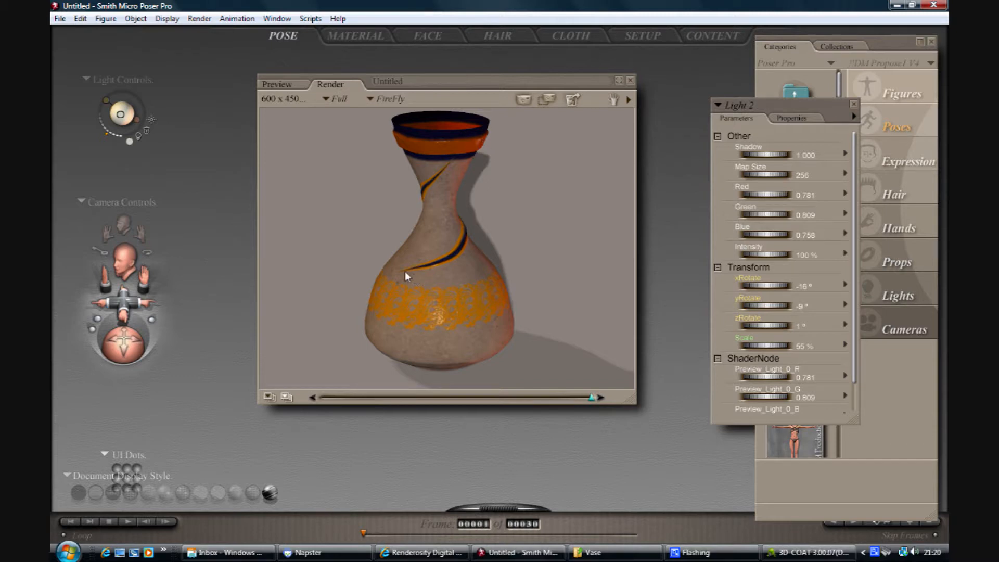
pyautogui.moveTo(465, 240)
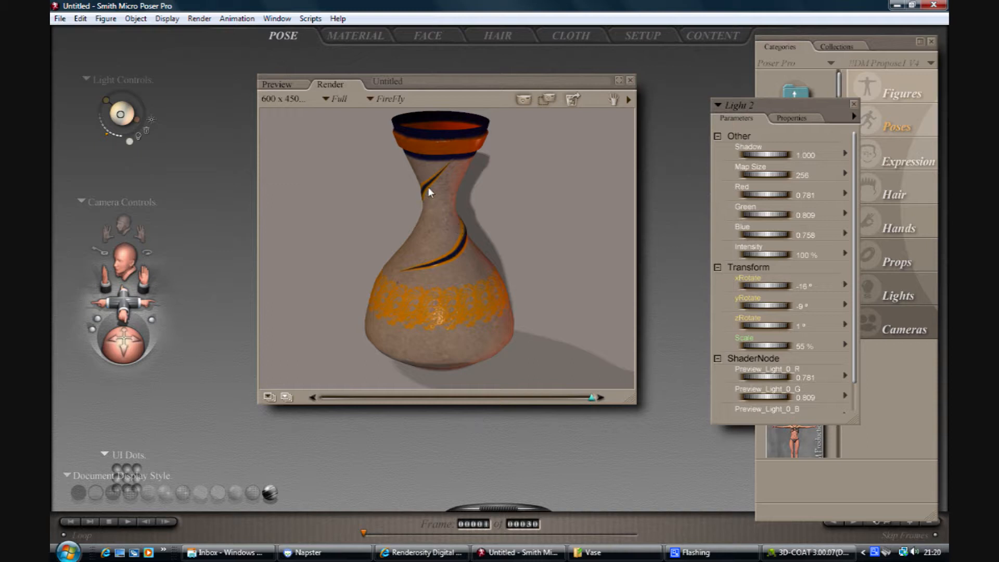
pyautogui.moveTo(452, 251)
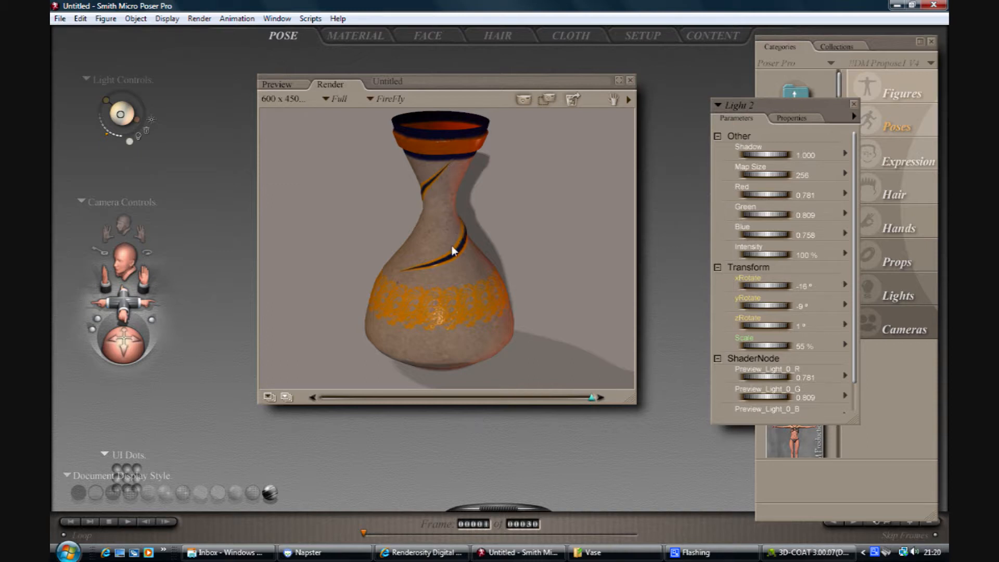
pyautogui.moveTo(433, 373)
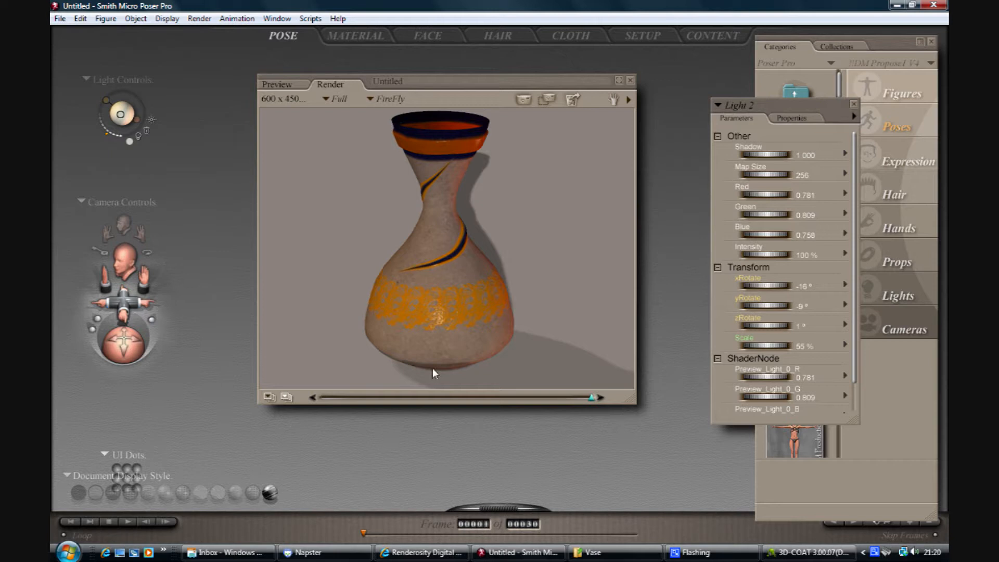
pyautogui.moveTo(550, 319)
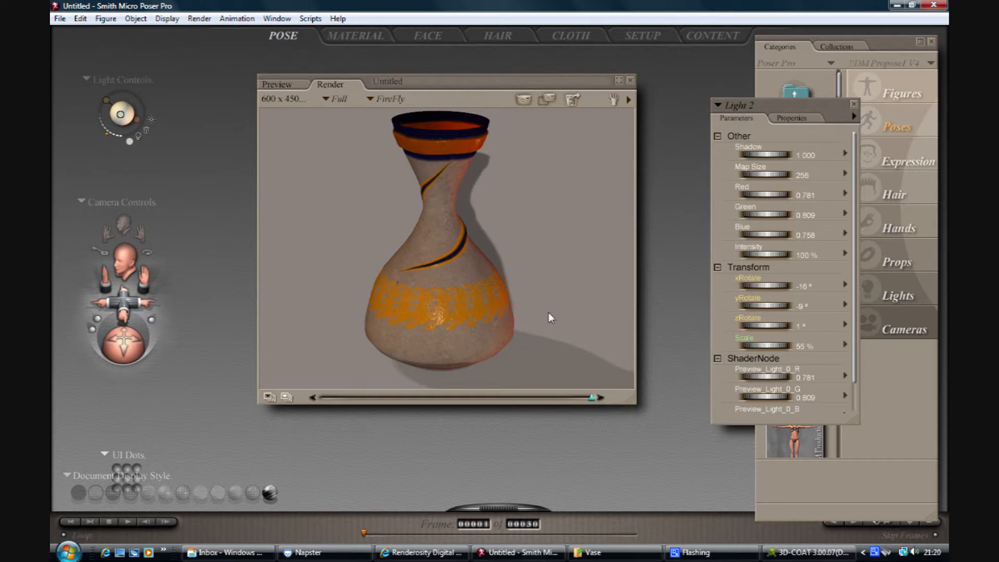
pyautogui.moveTo(502, 308)
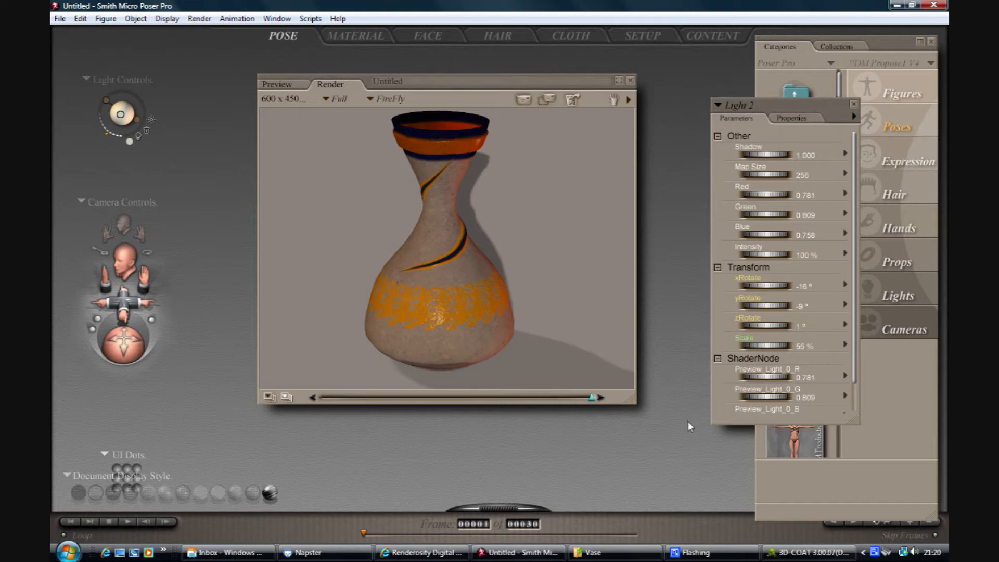
pyautogui.moveTo(552, 362)
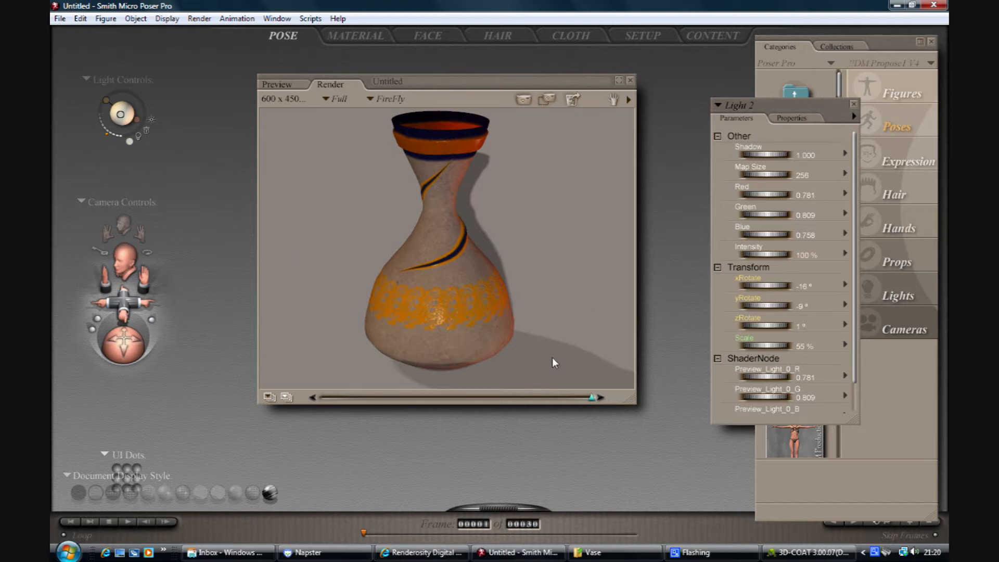
pyautogui.moveTo(501, 385)
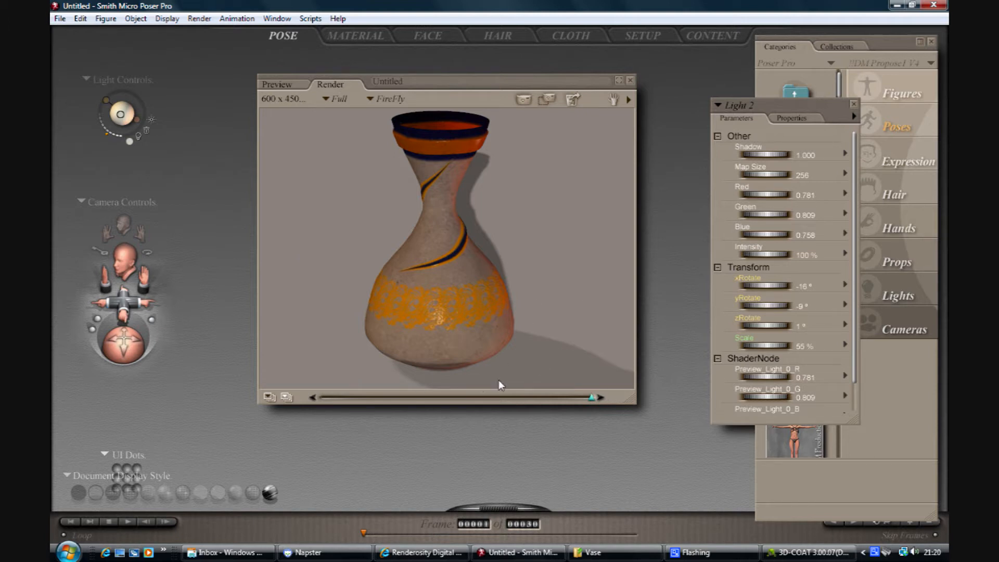